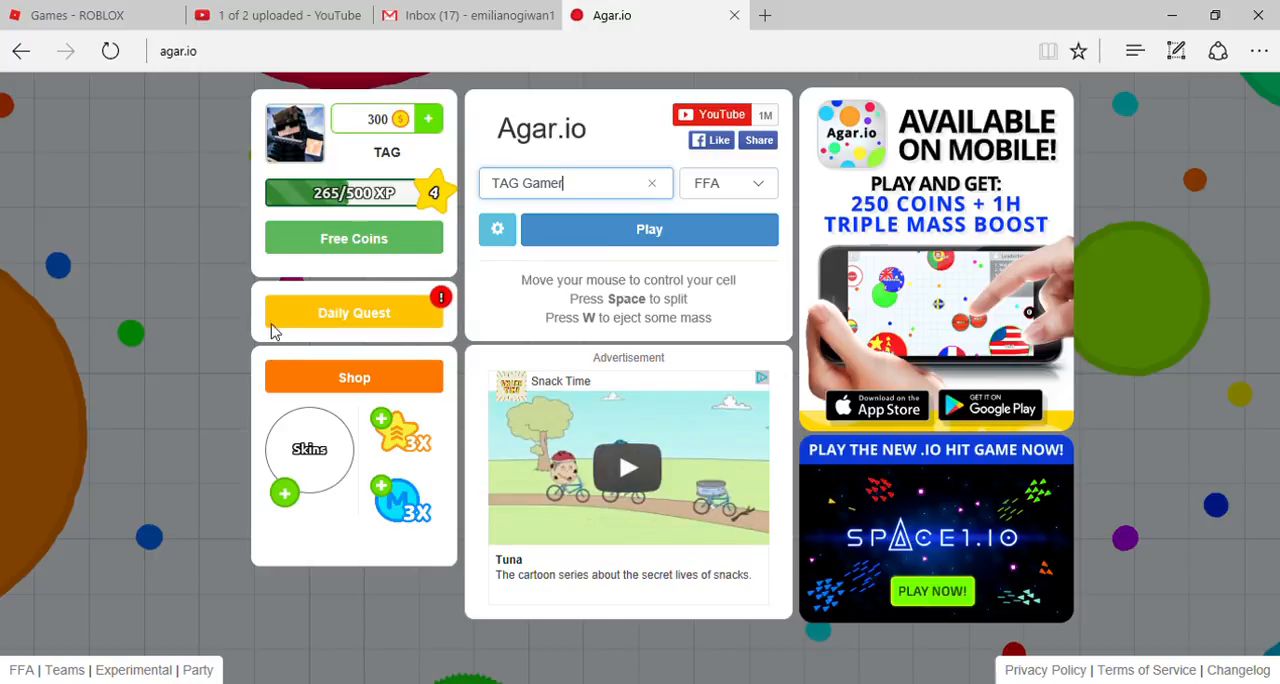
mouse_move(115, 383)
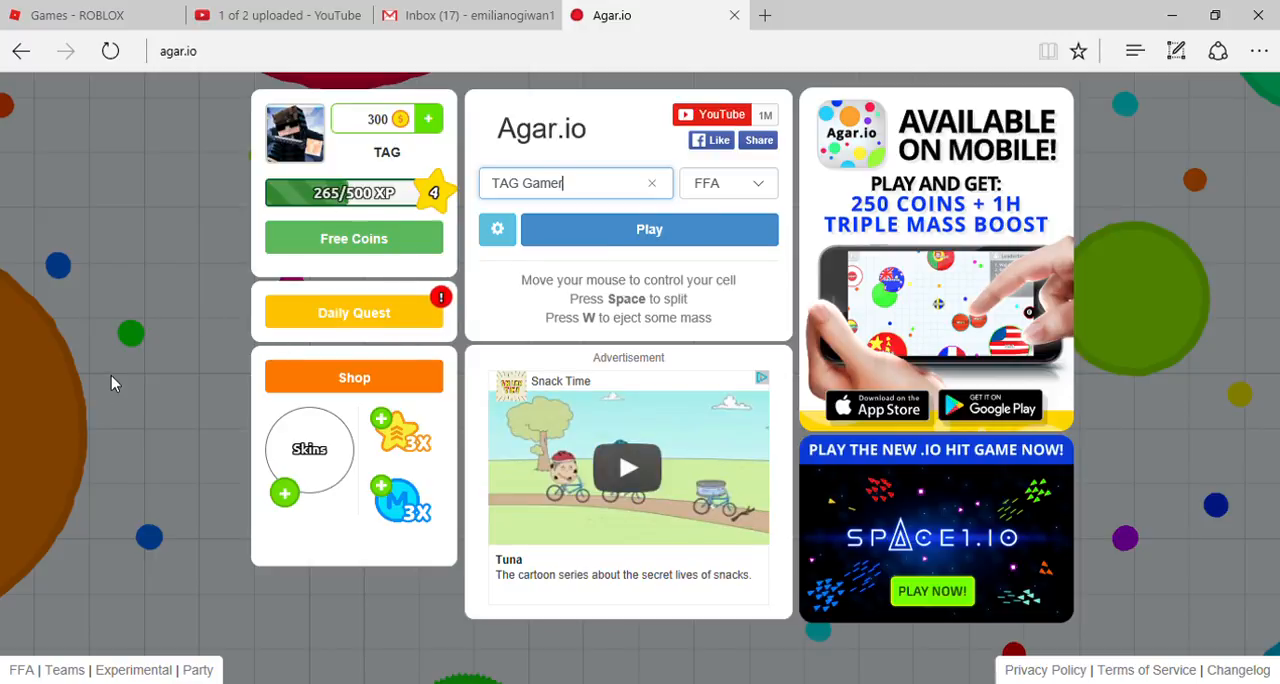
mouse_move(500, 345)
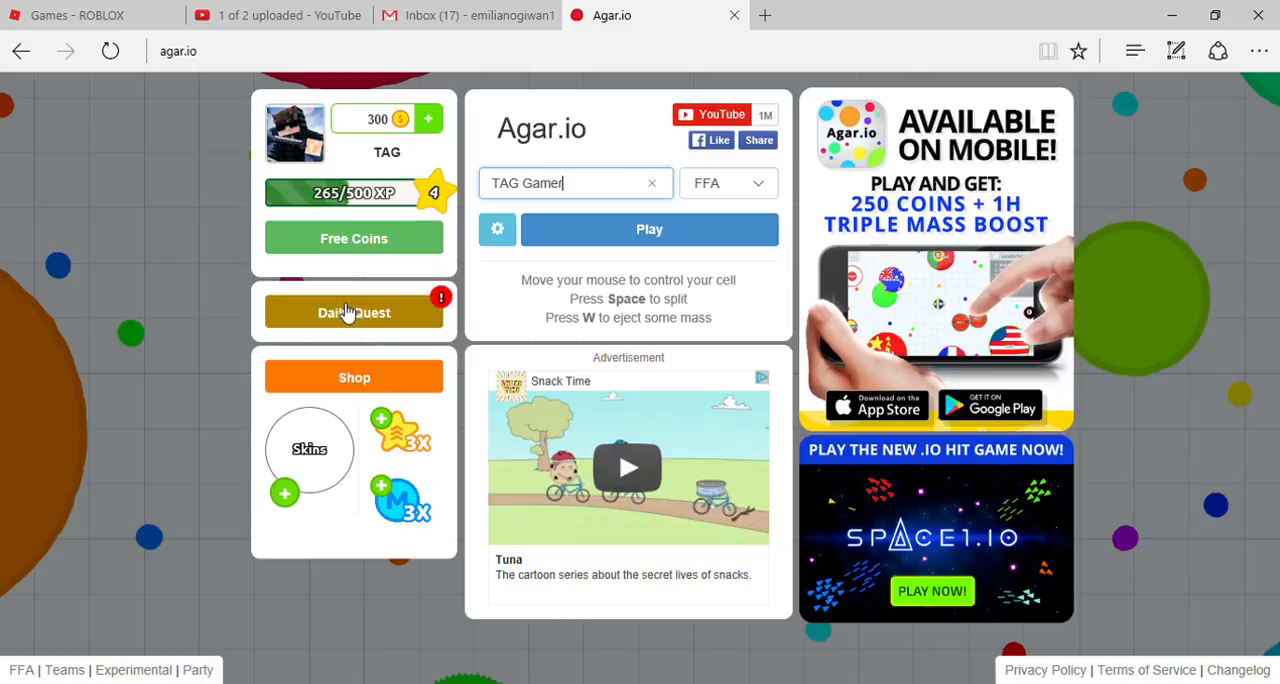
Step: Open the Daily Quest popup showing today's 'Reach top 35' quest
click(353, 312)
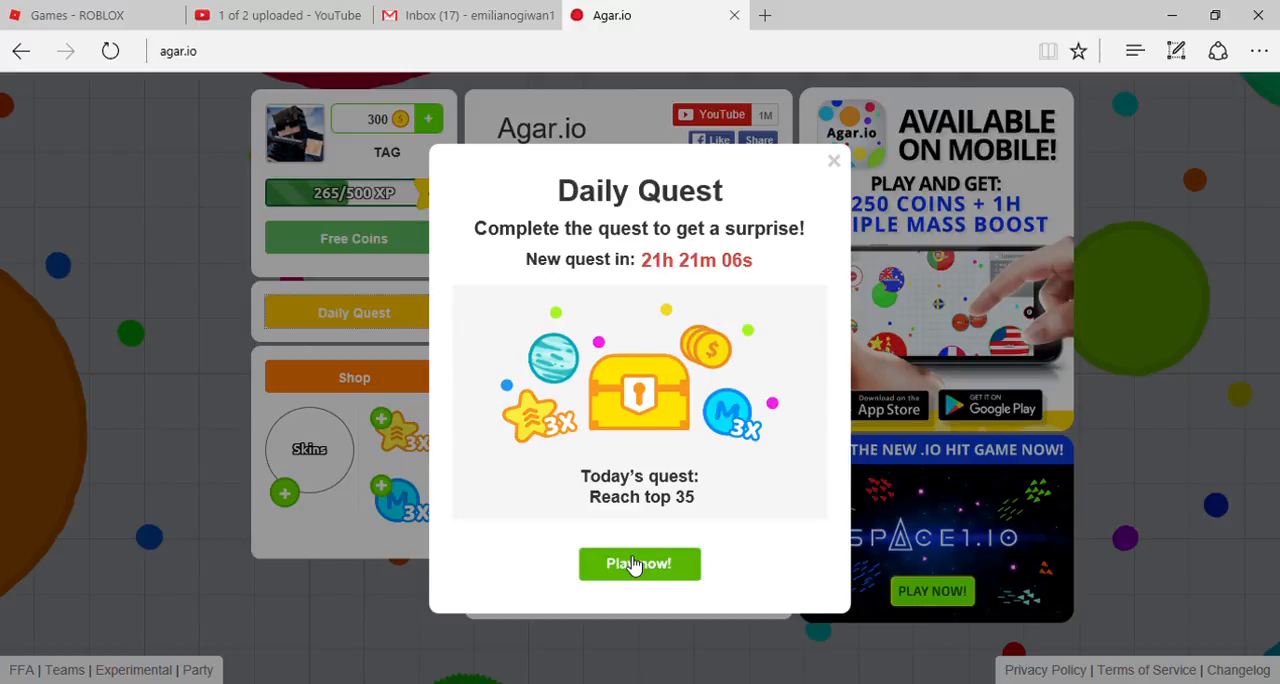
click(639, 563)
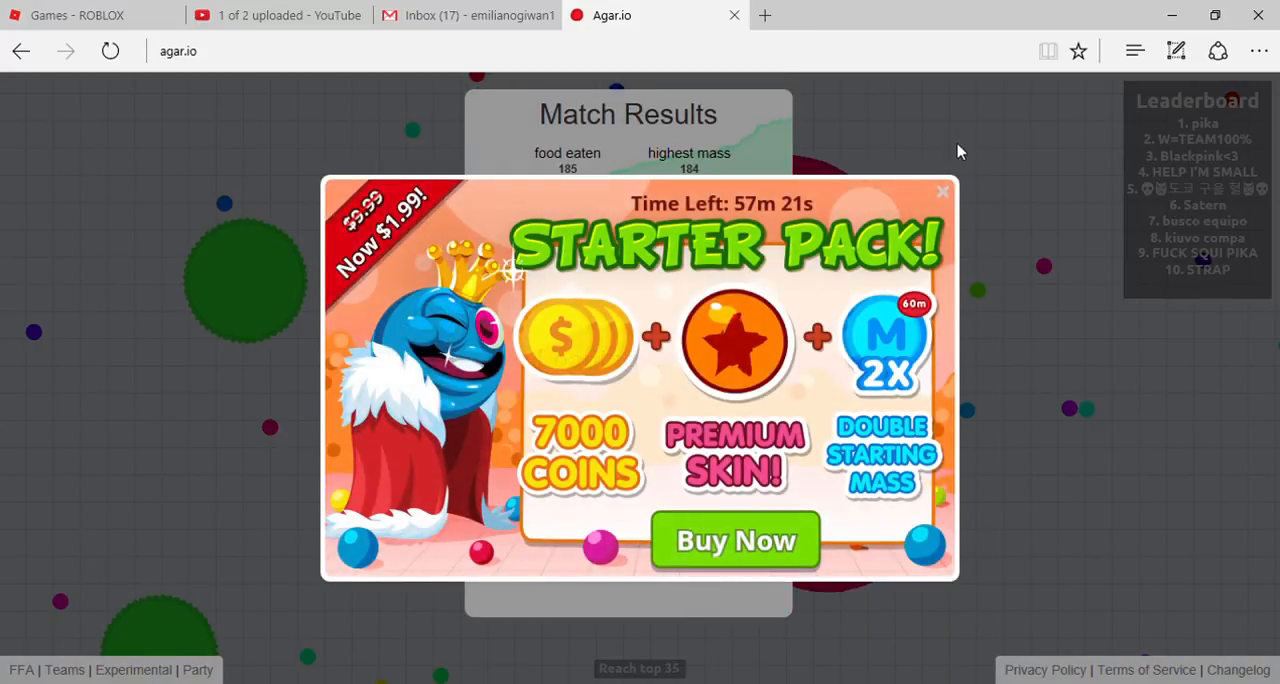
Step: Close the Starter Pack offer to reveal Match Results: 2:34 alive, top position 53
click(941, 191)
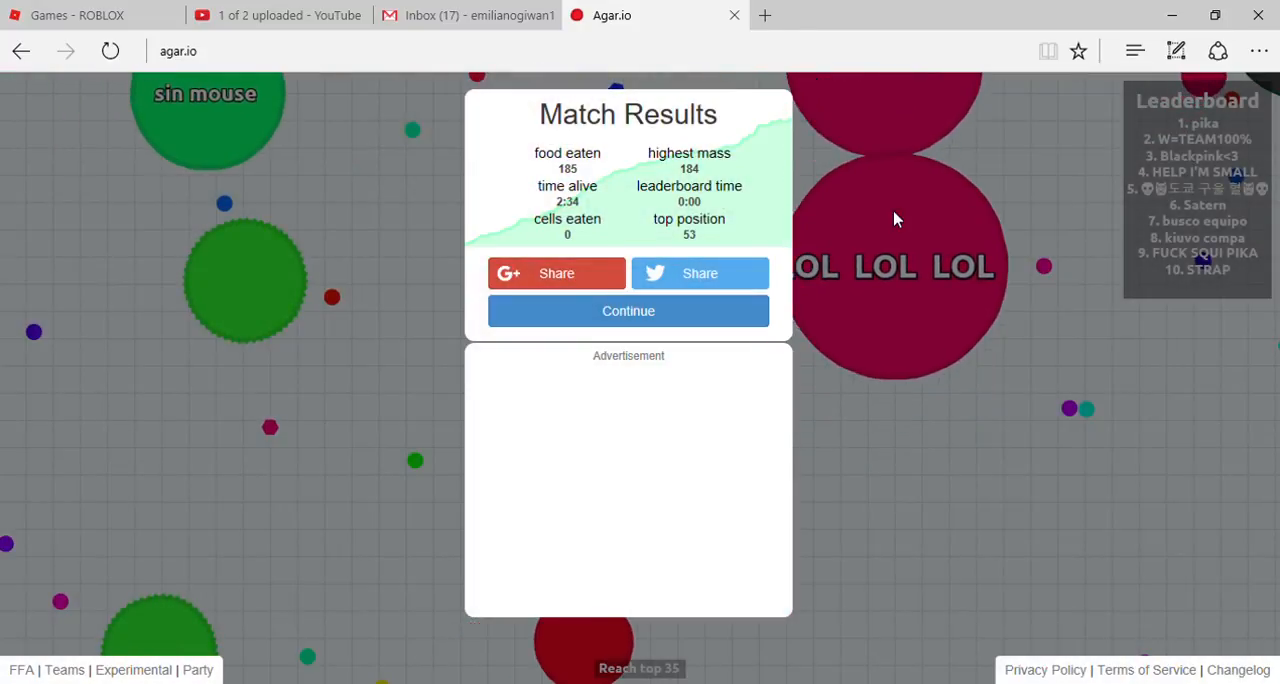